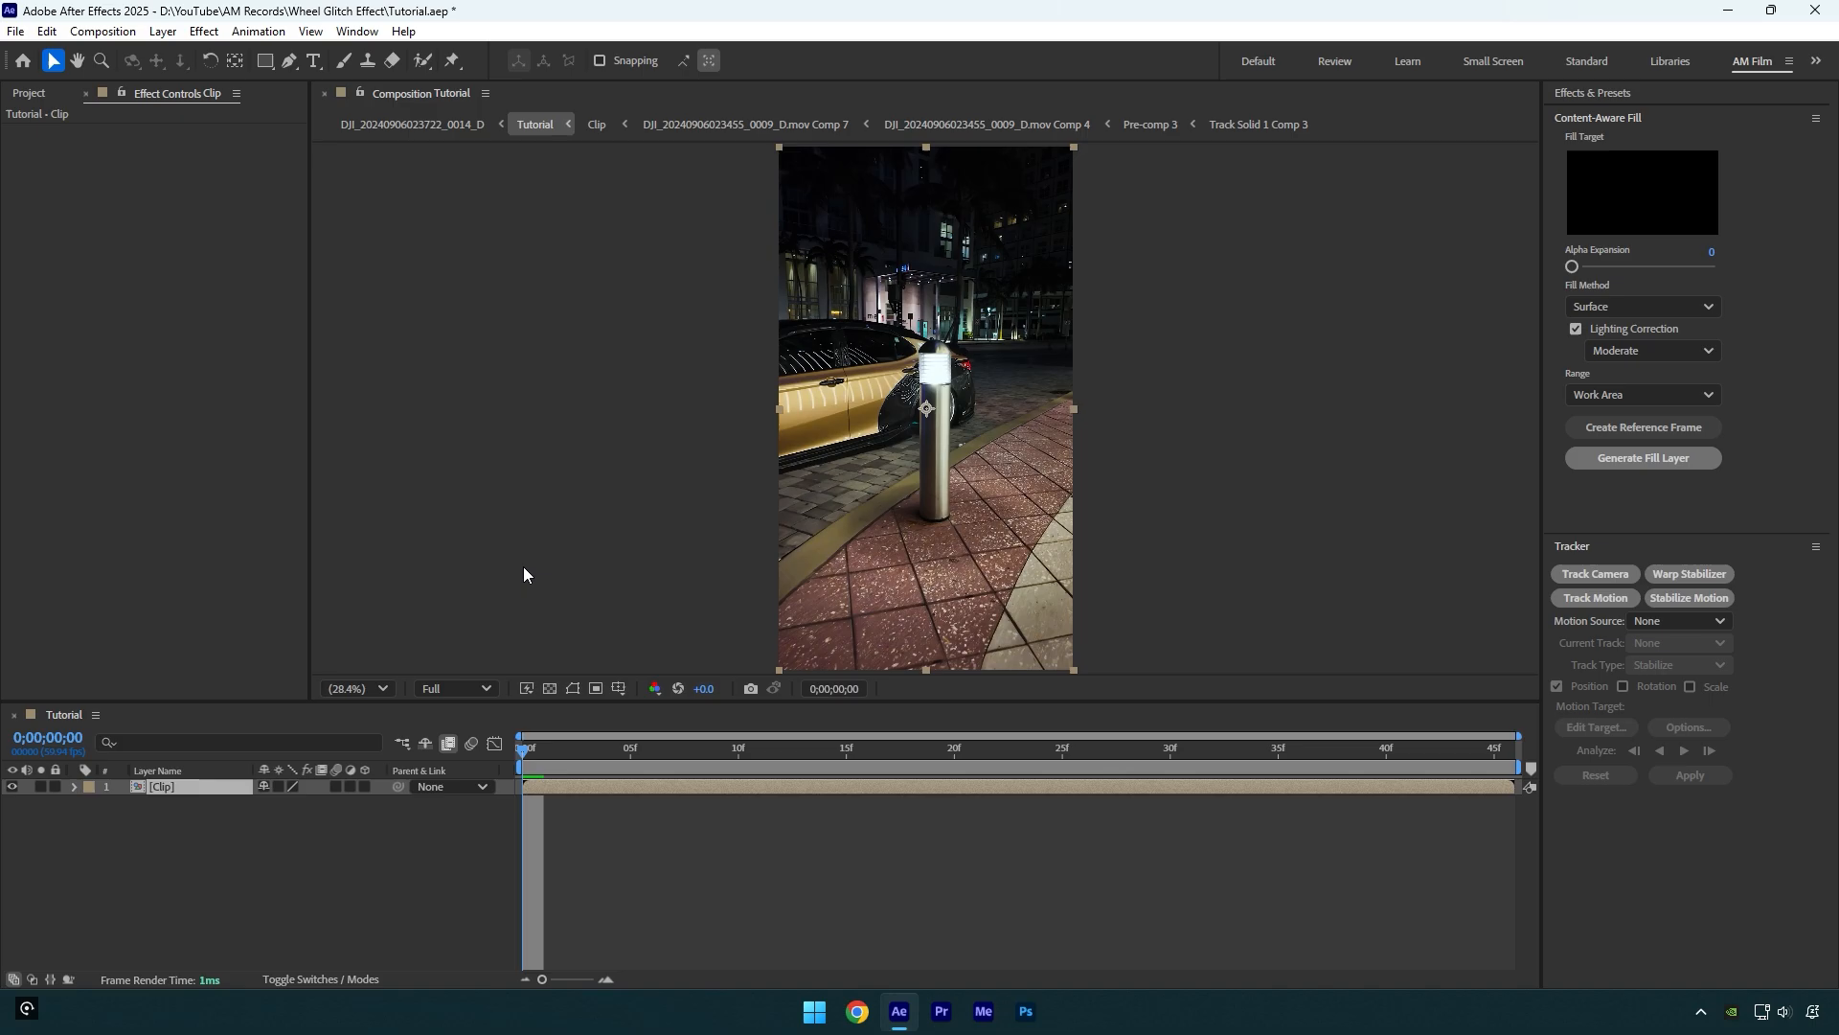
mouse_move(444, 879)
text(Wheel)
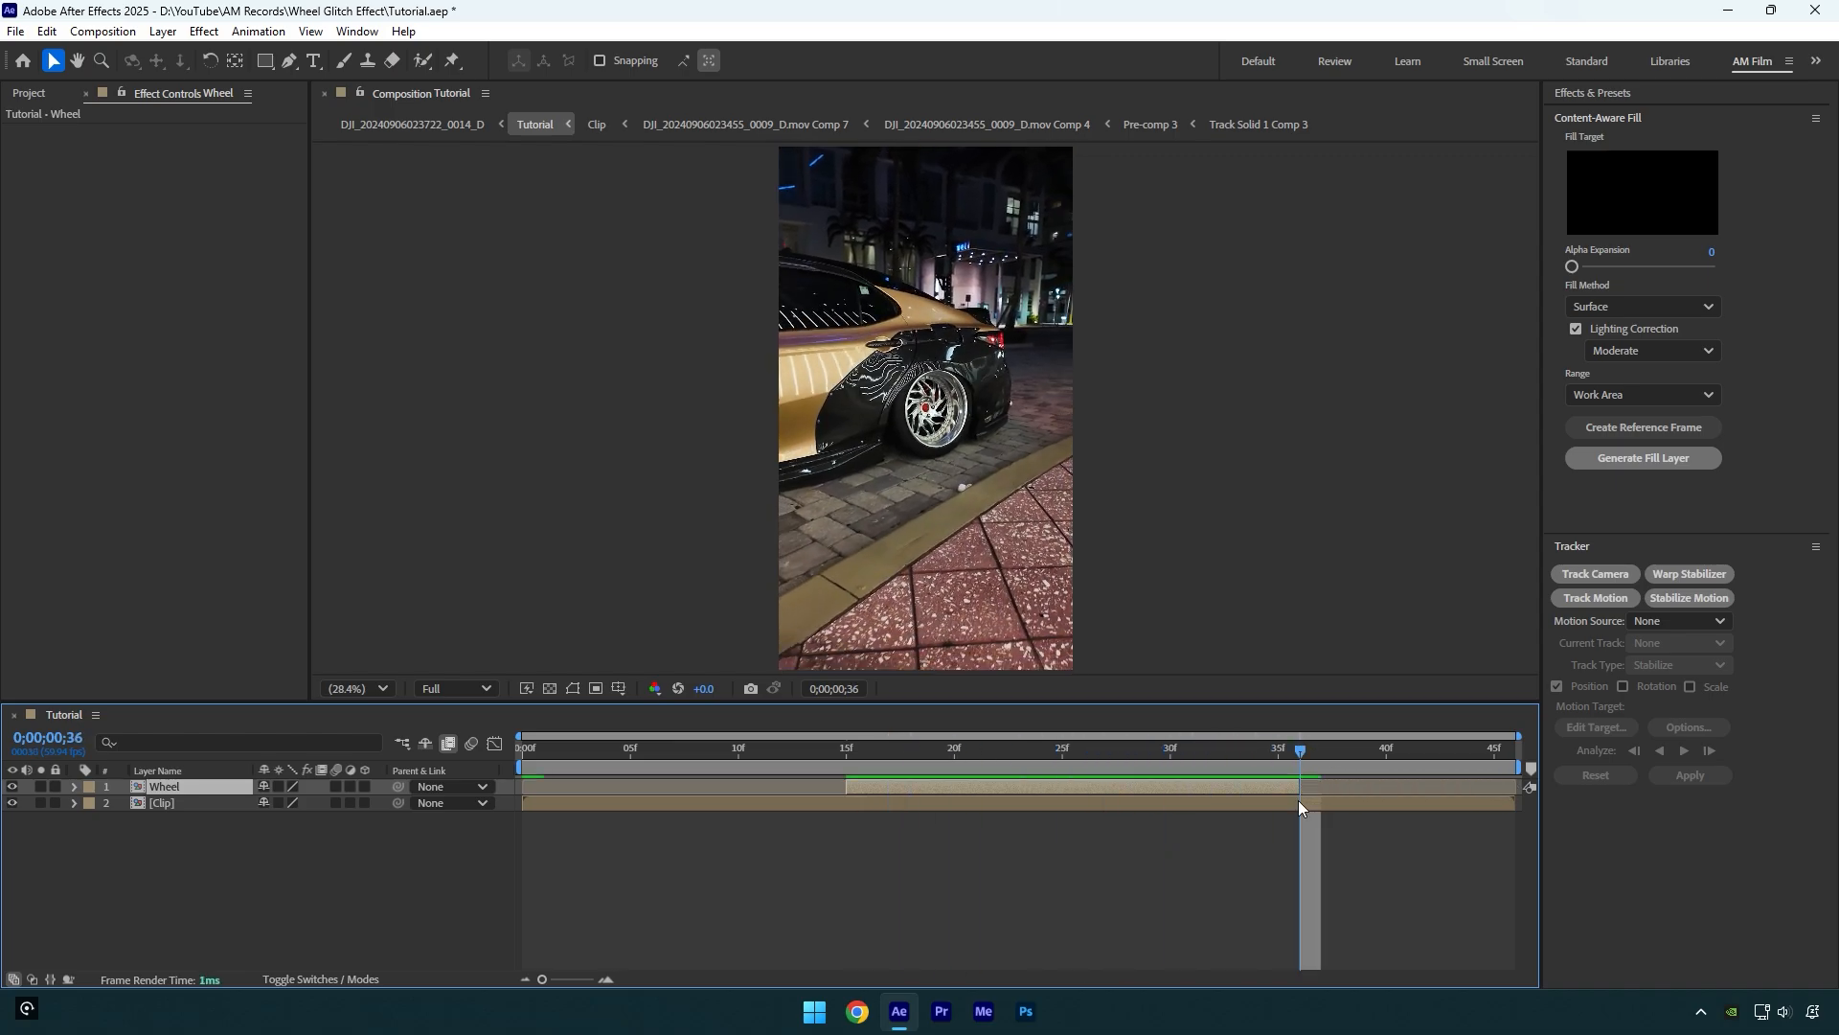
Step: Apply Boris FX Mocha AE to the Wheel layer from the Effect menu
click(847, 747)
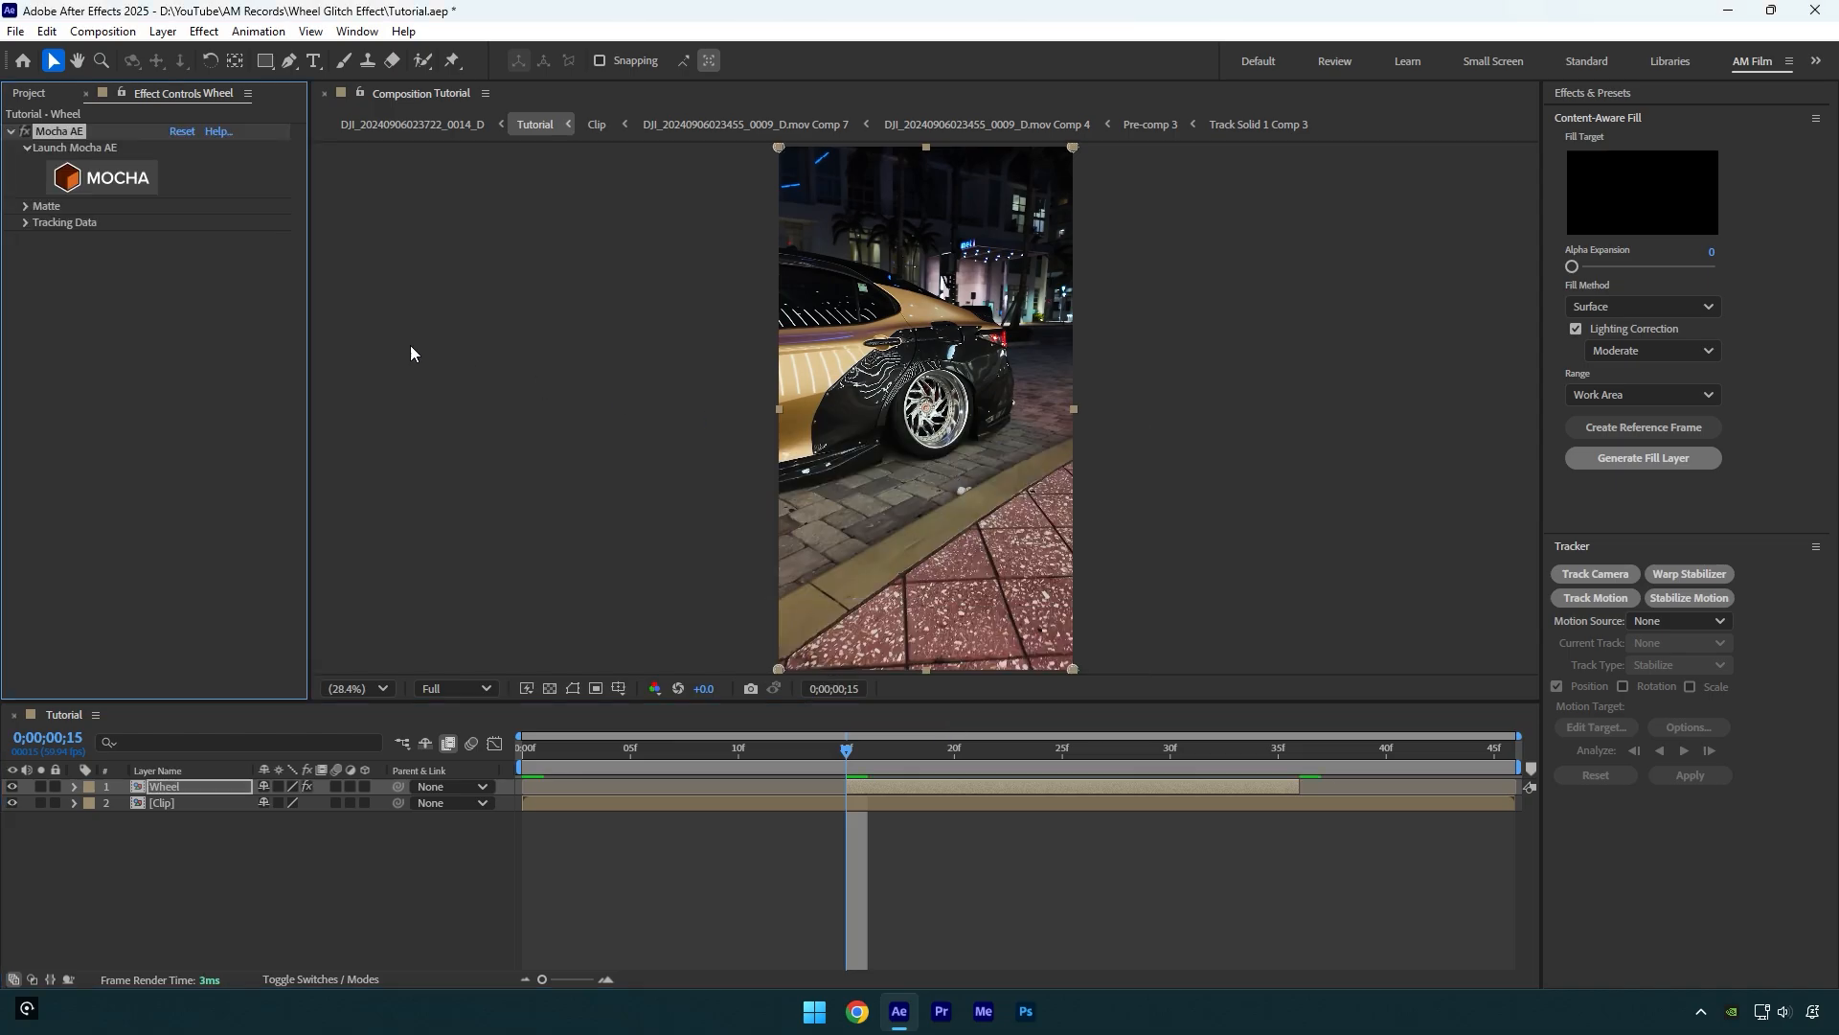
click(104, 178)
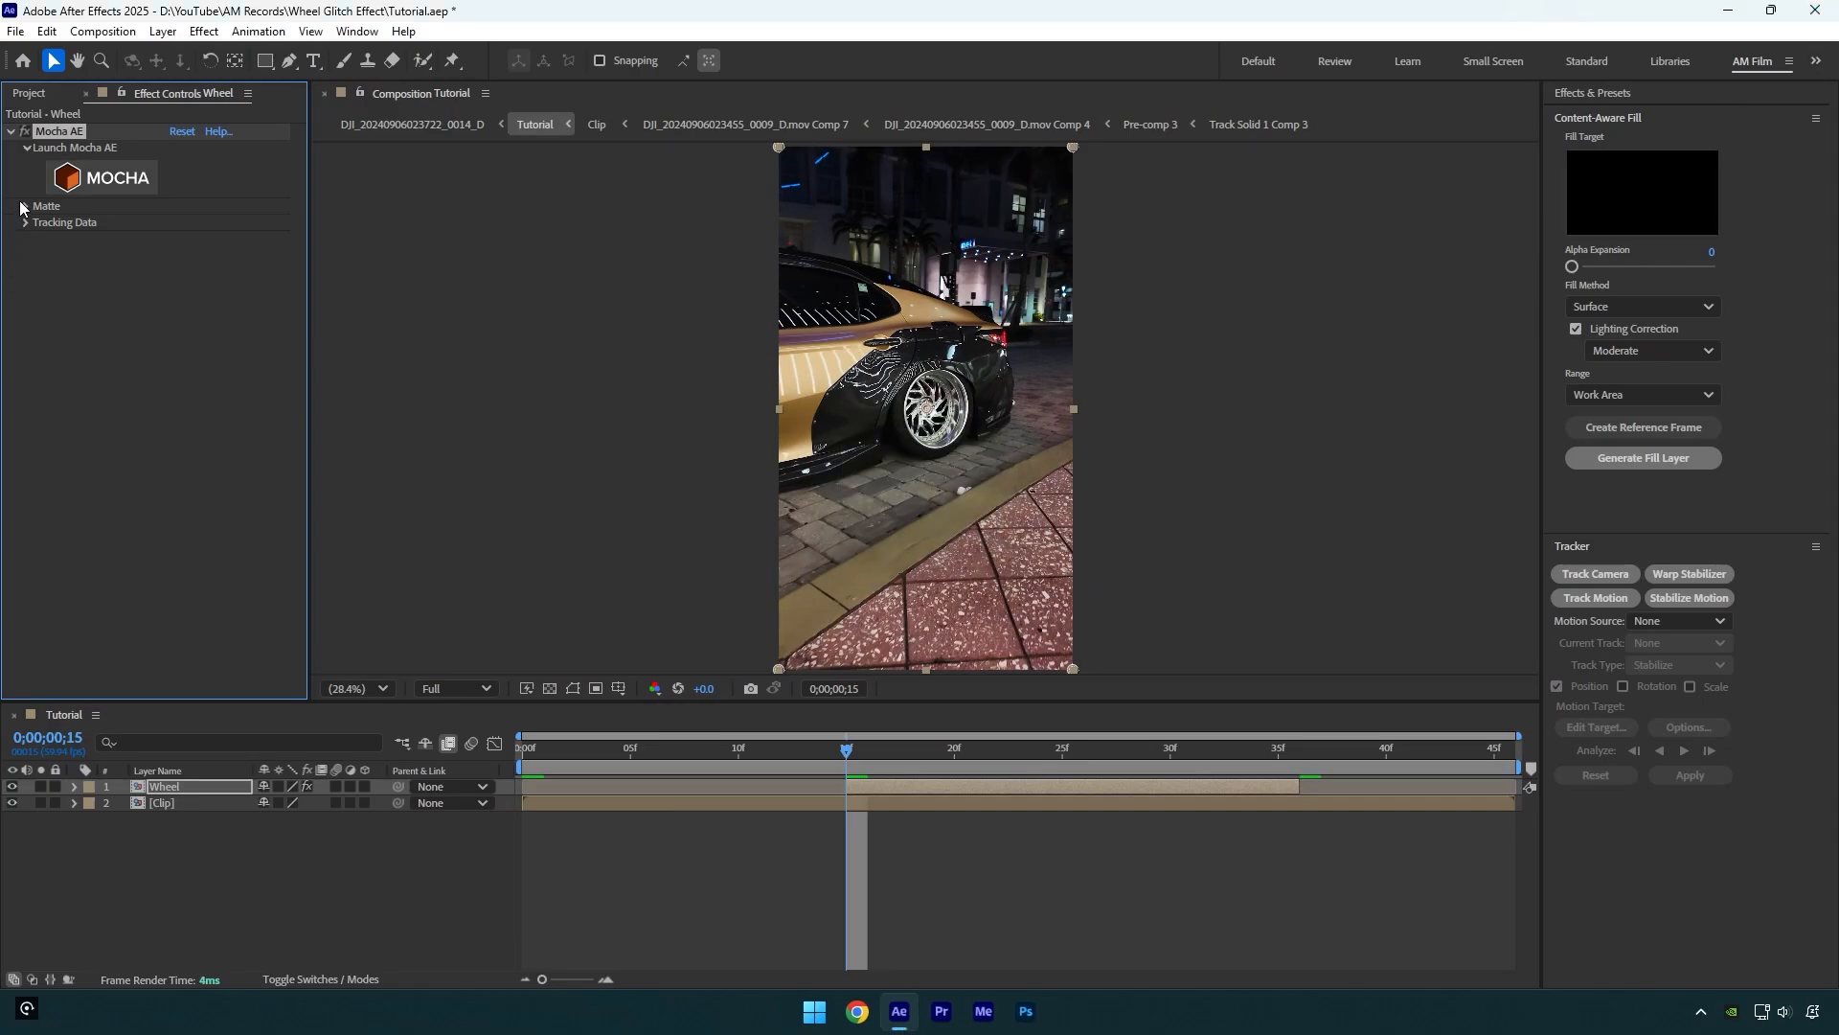
Step: Apply the Mocha matte, then add inverted Find Edges at 100% blend plus Displacer Pro
click(23, 207)
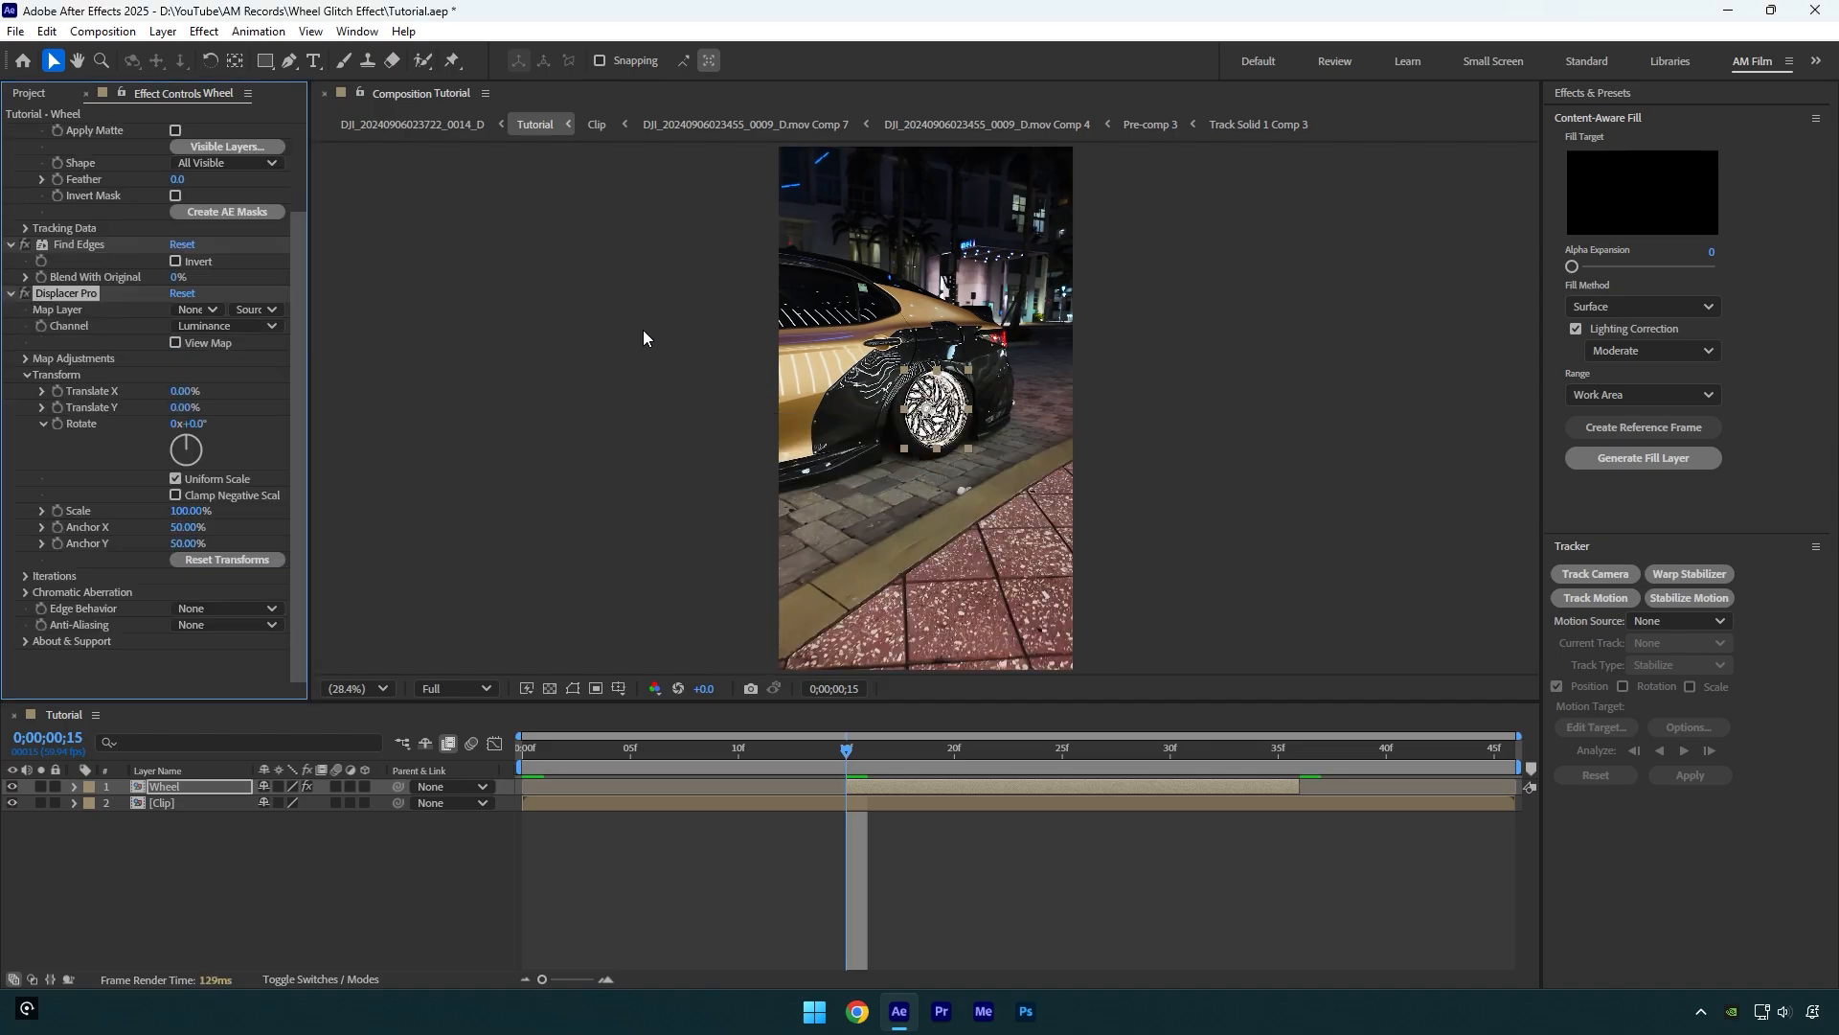
click(176, 261)
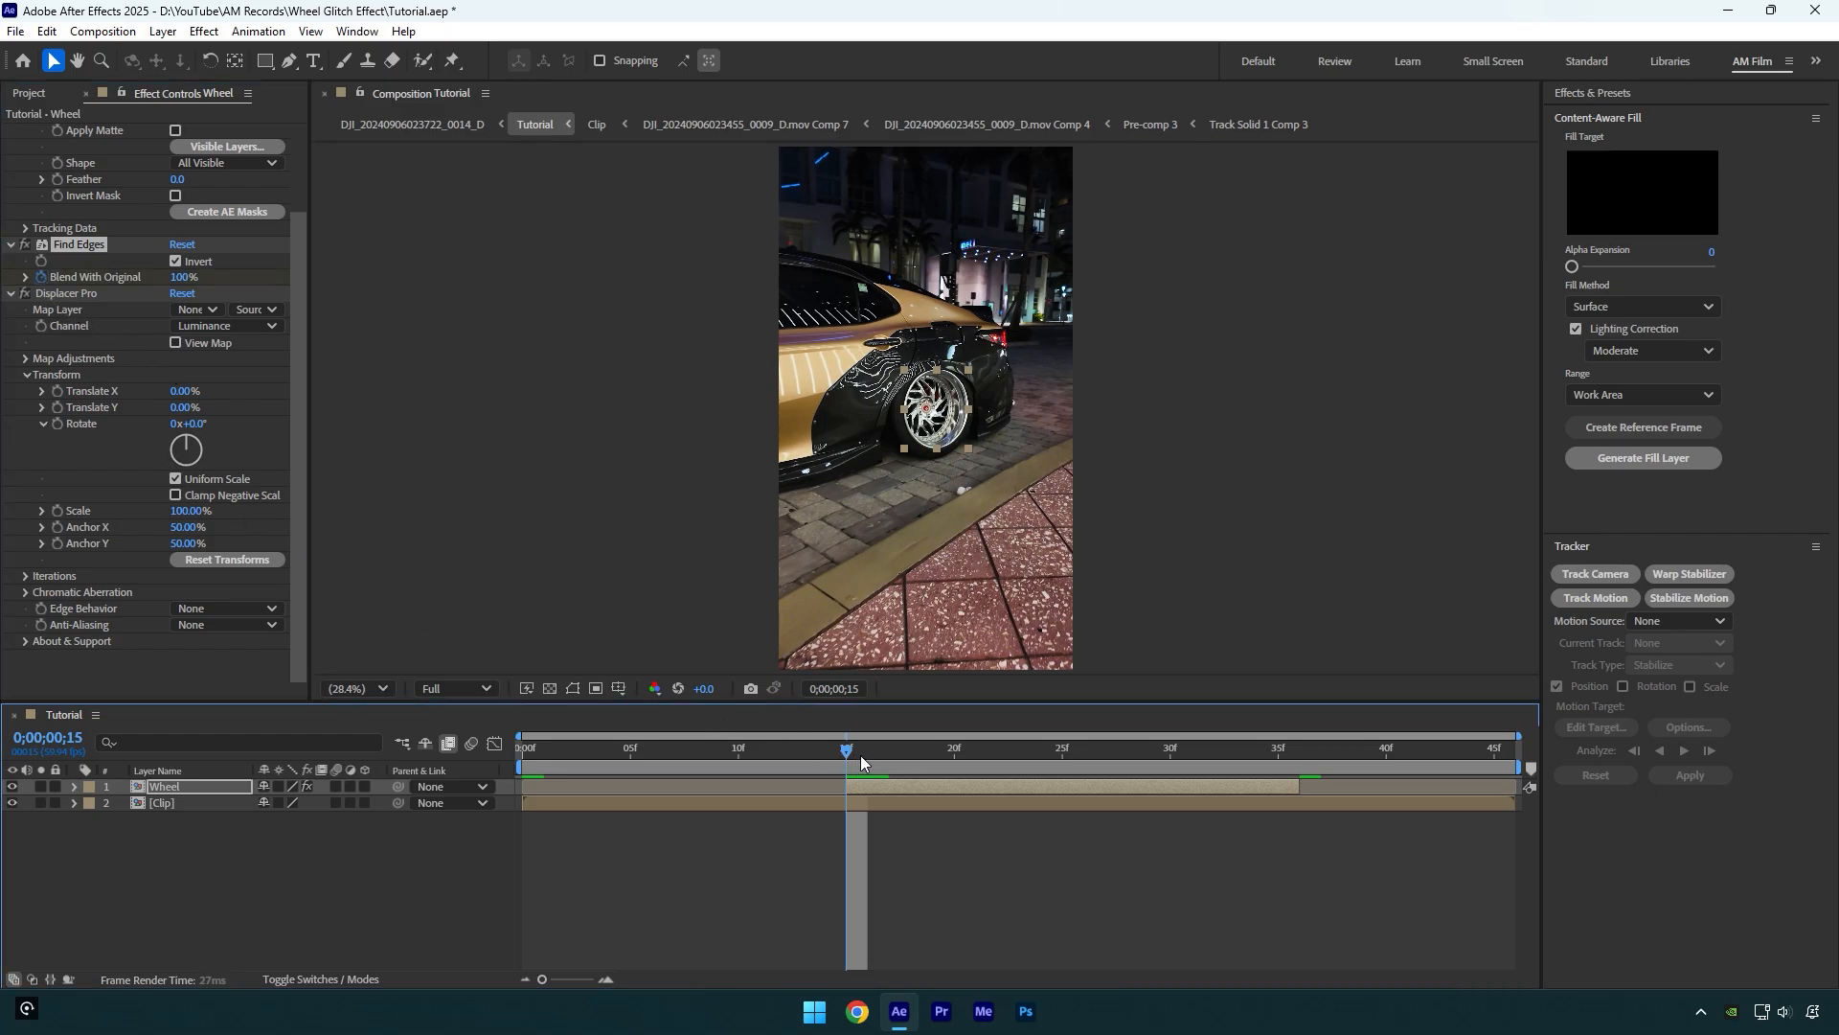
Step: Keyframe Find Edges blend down to about 29% and invert the Displacer Pro map
click(1083, 751)
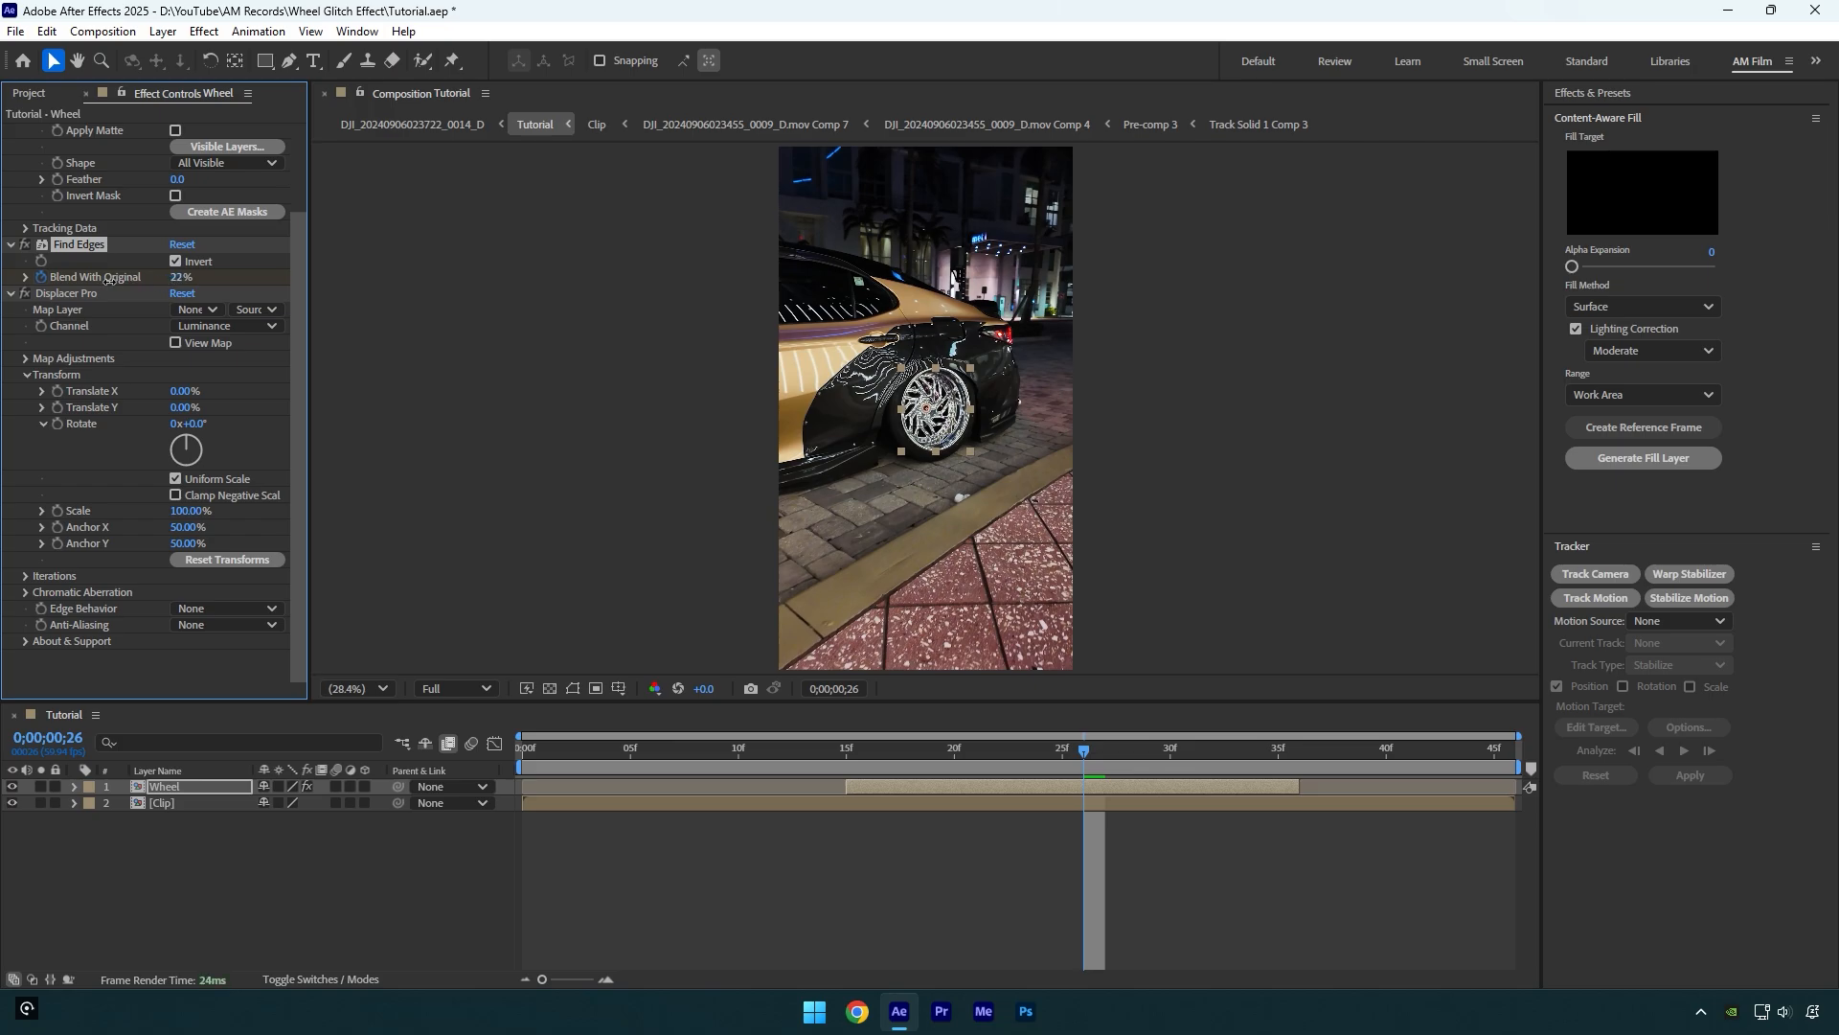
click(1301, 749)
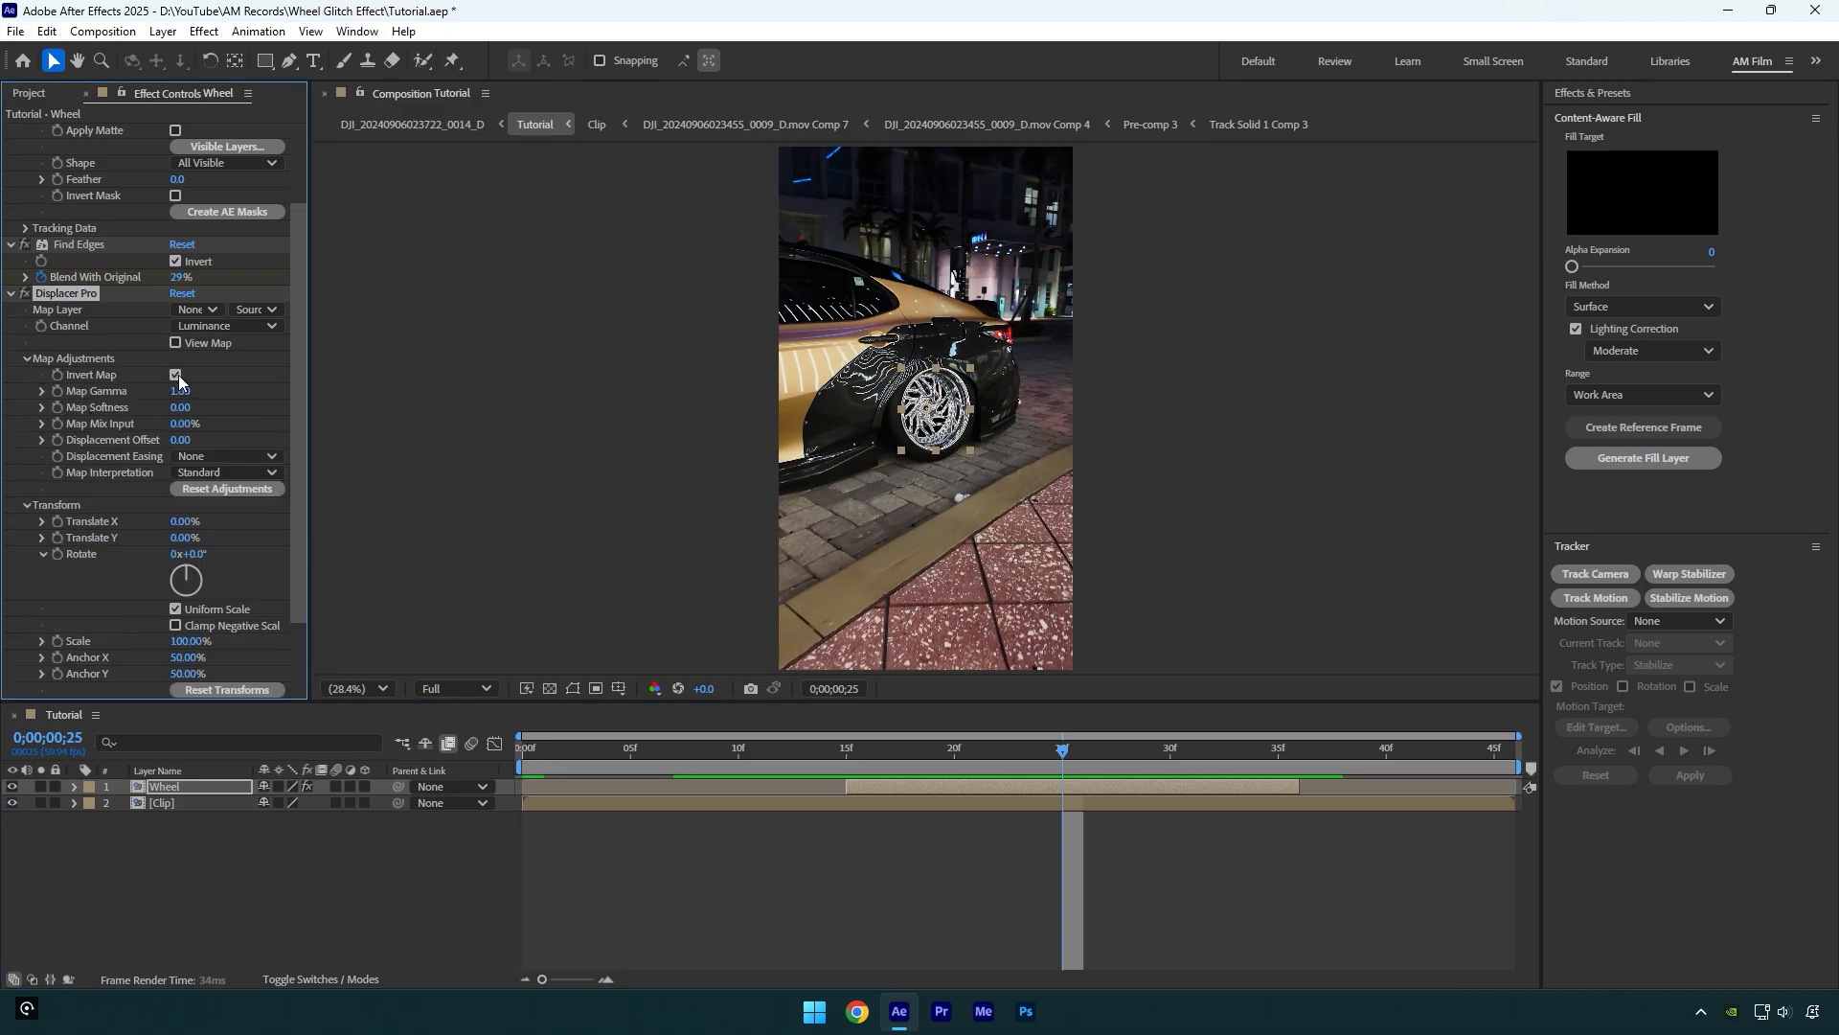
Step: Set Displacer Pro offset -0.65, Translate Y 1%, 5 iterations, red aberration 2.686, and preview
click(176, 374)
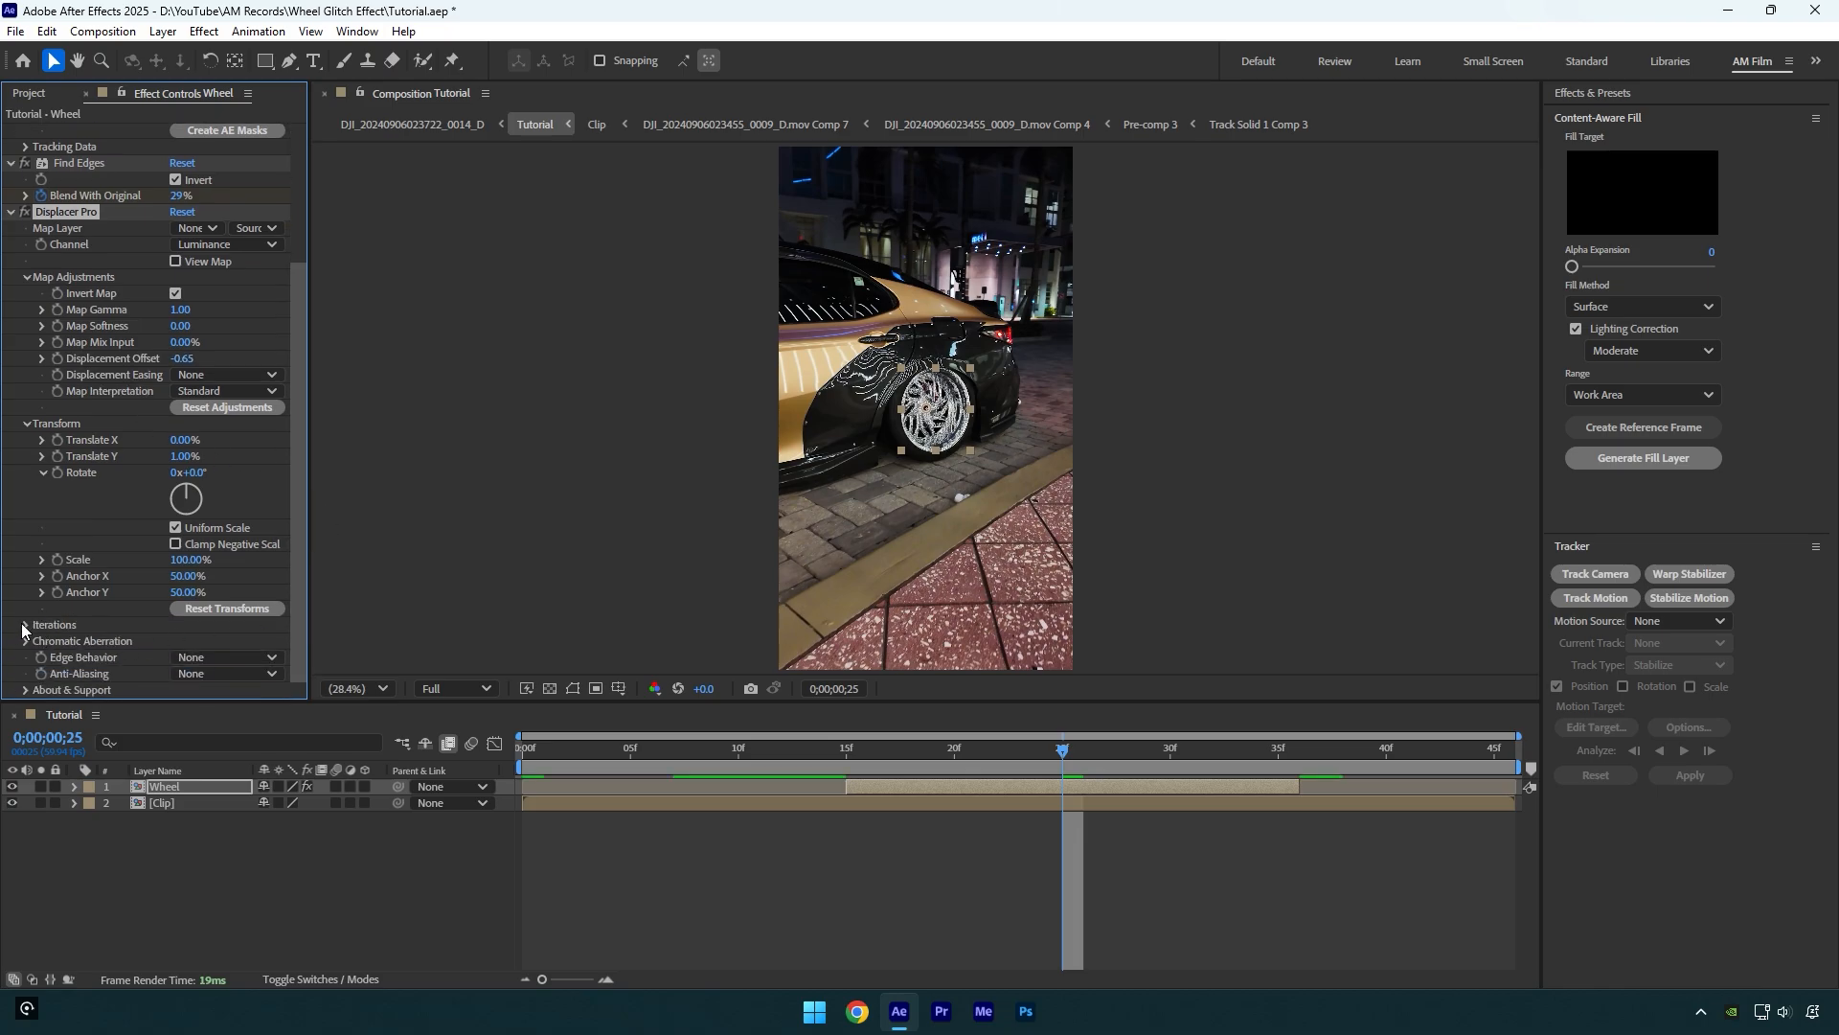
click(23, 624)
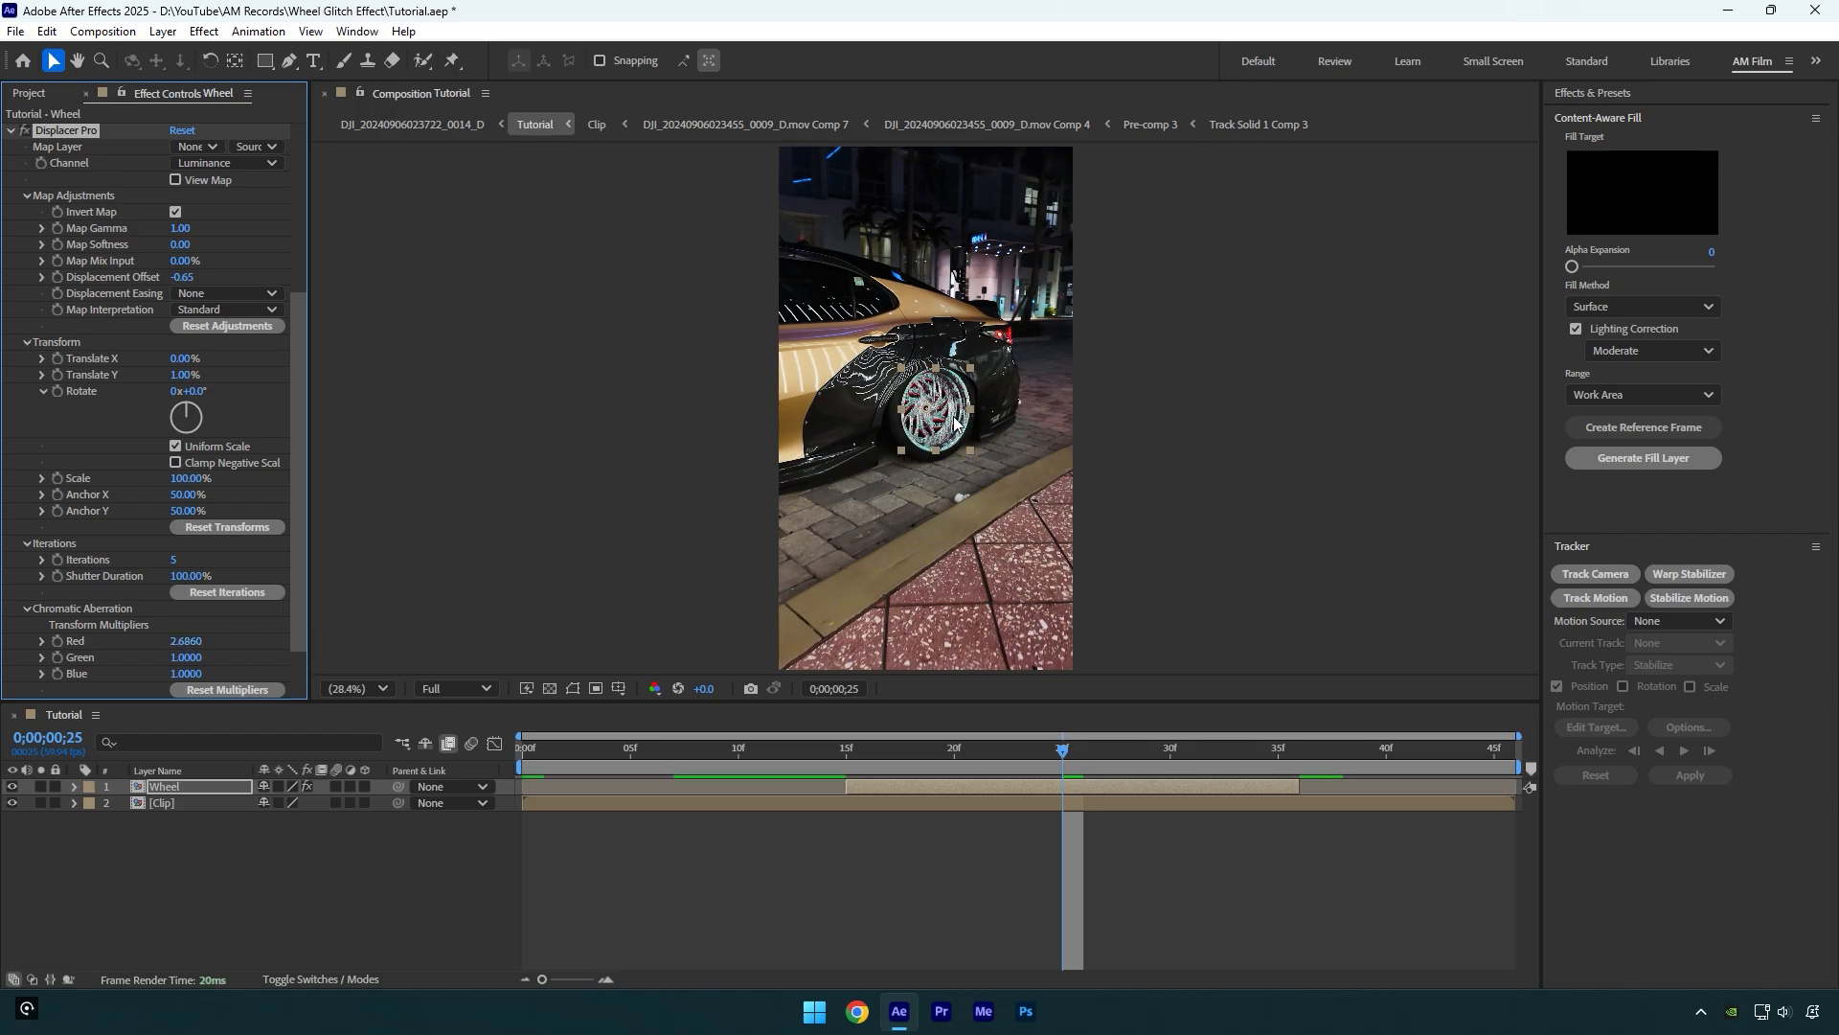
click(609, 748)
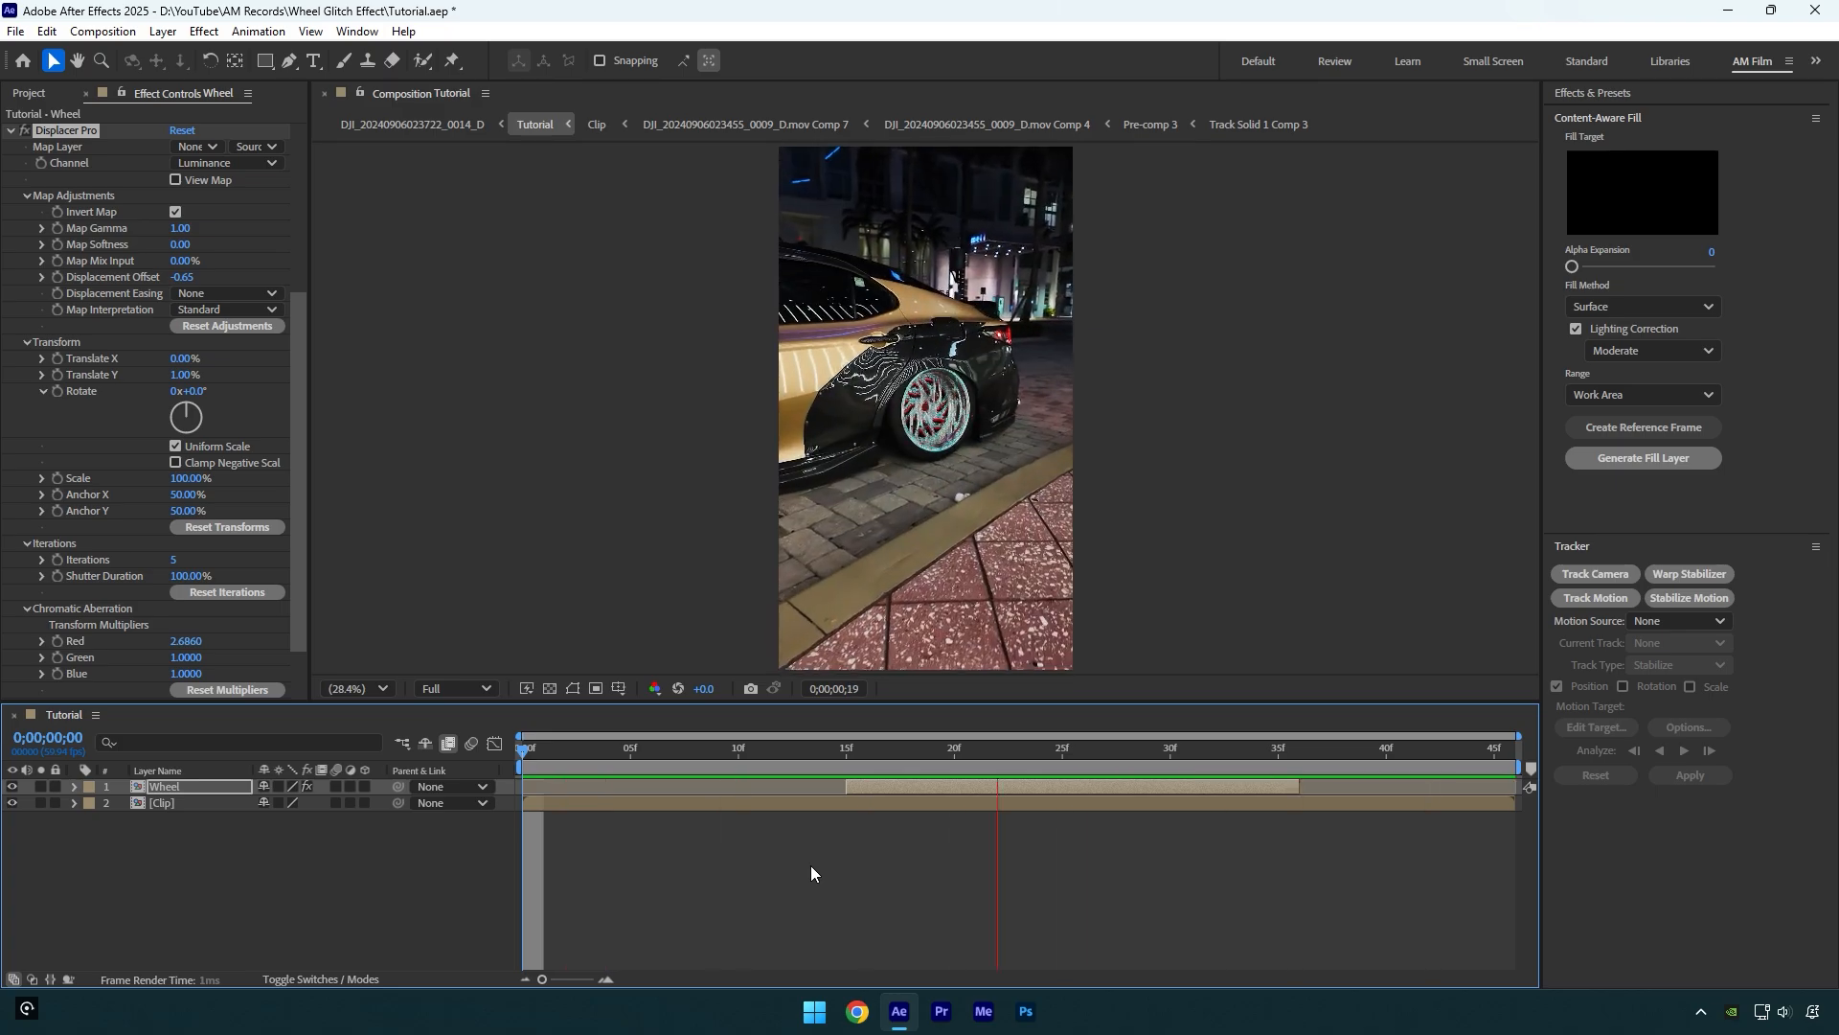
click(1496, 762)
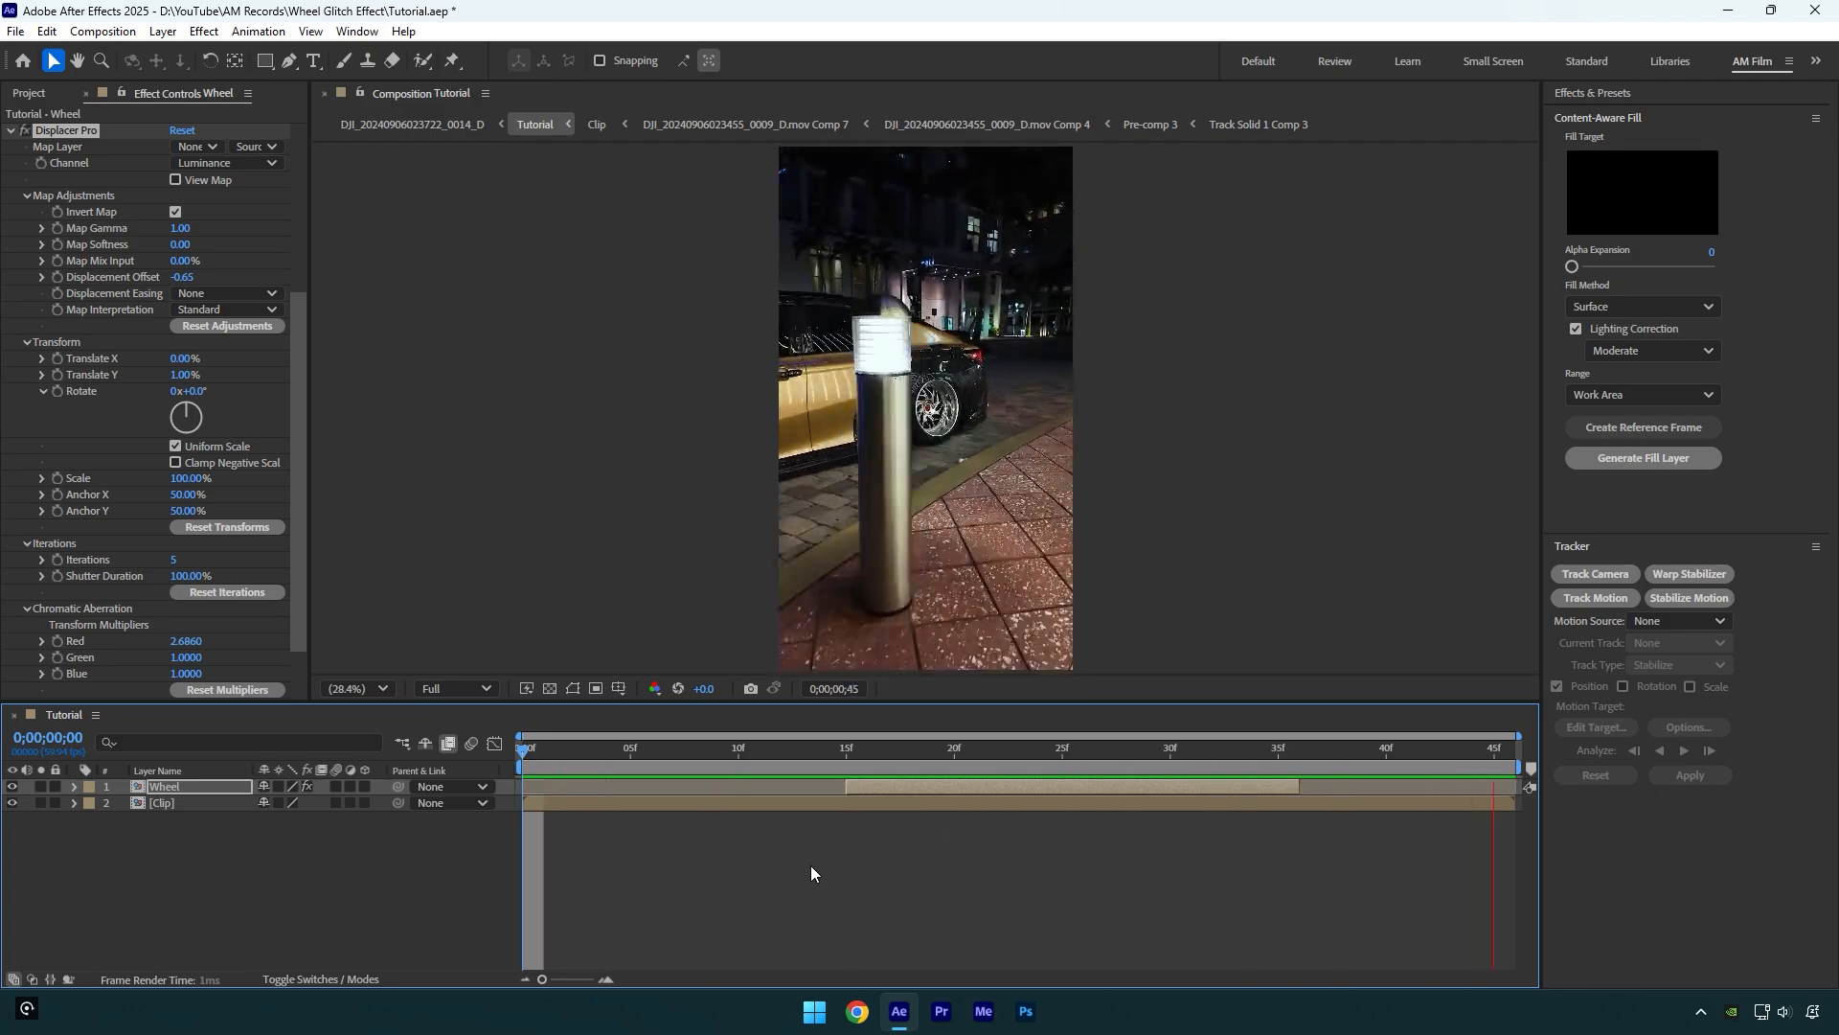